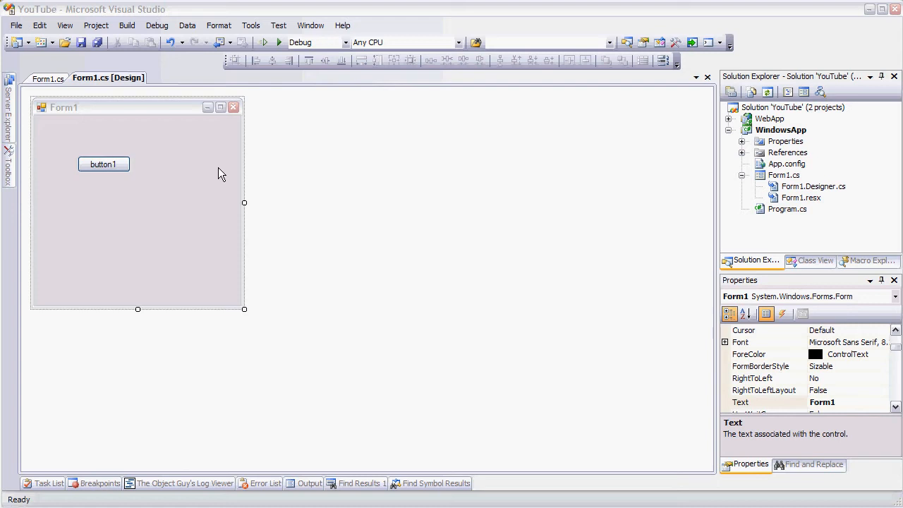
Show Form1.cs's StartLogging launching 20 DoLog threads and the DoLog logging loop
left_click(48, 79)
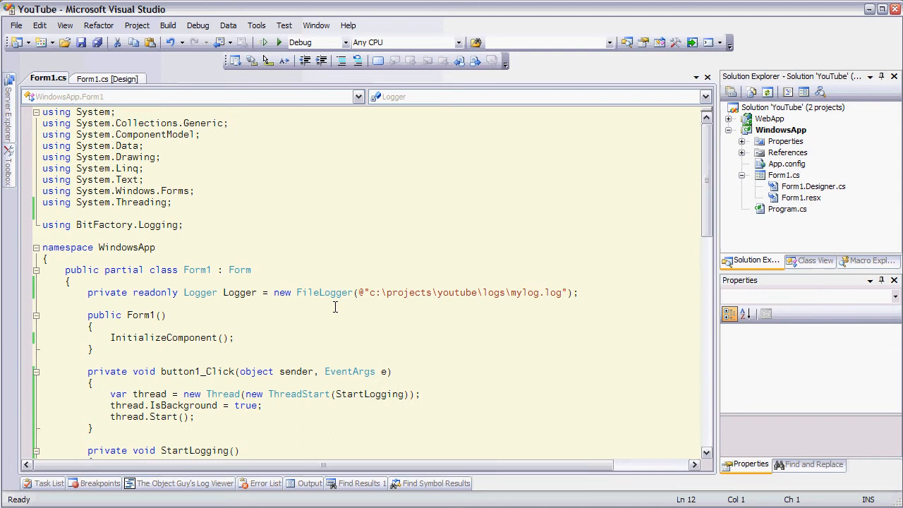
mouse_move(296, 316)
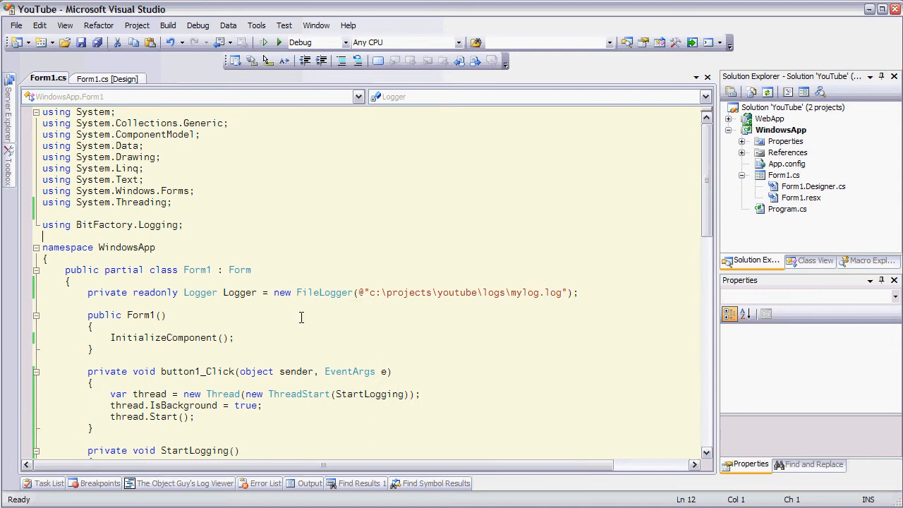
mouse_move(394, 328)
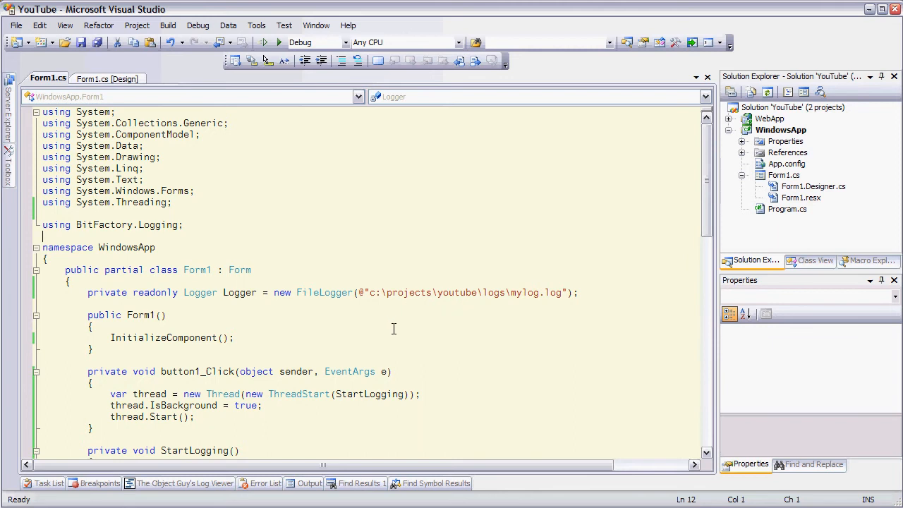
scroll("down", 3)
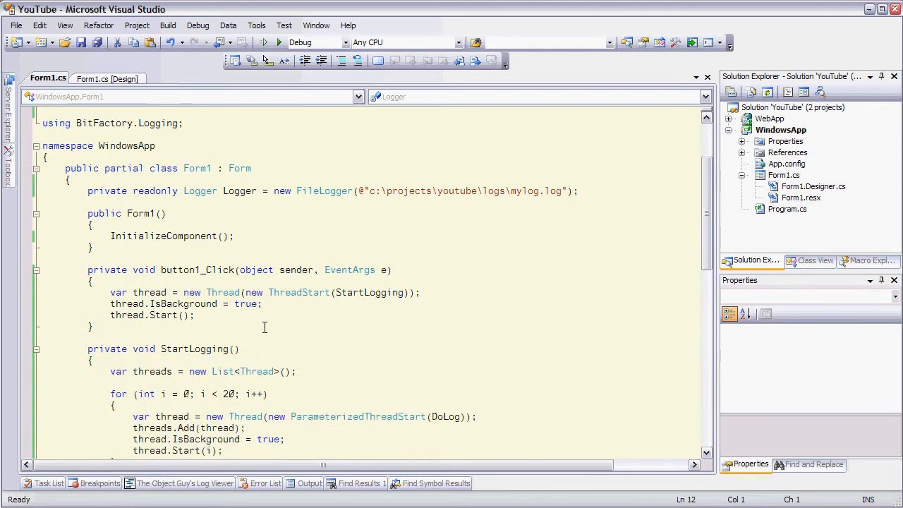
scroll("down", 3)
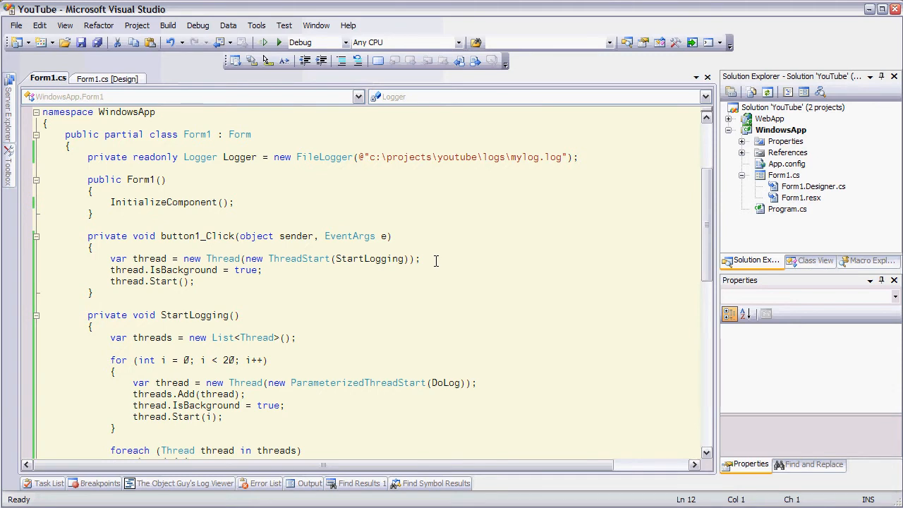
scroll("down", 3)
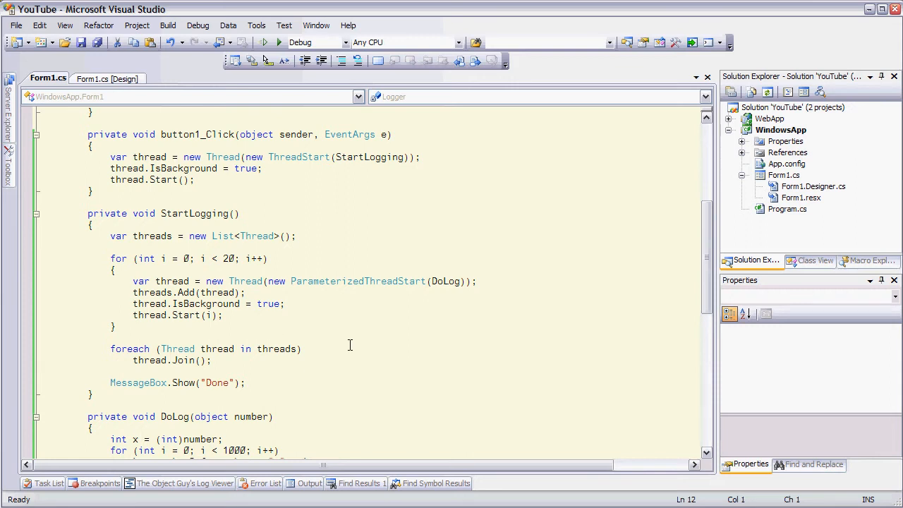
mouse_move(392, 319)
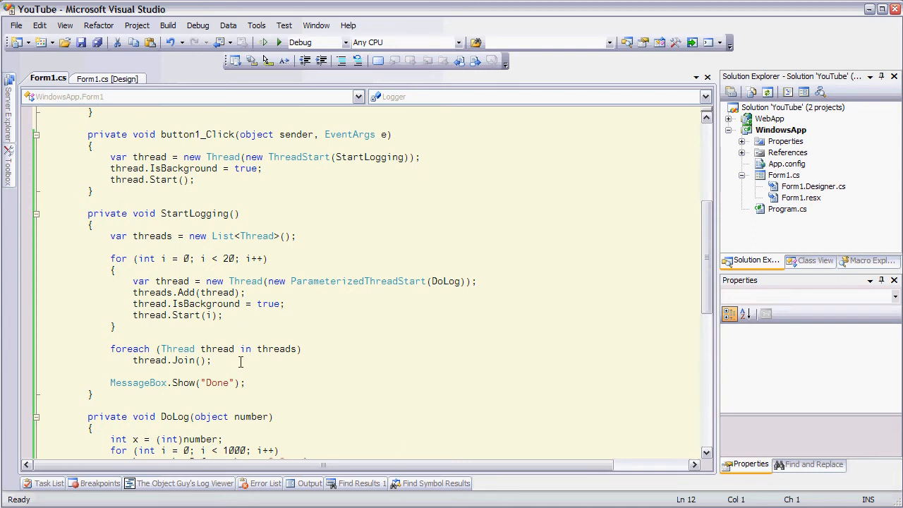
mouse_move(268, 381)
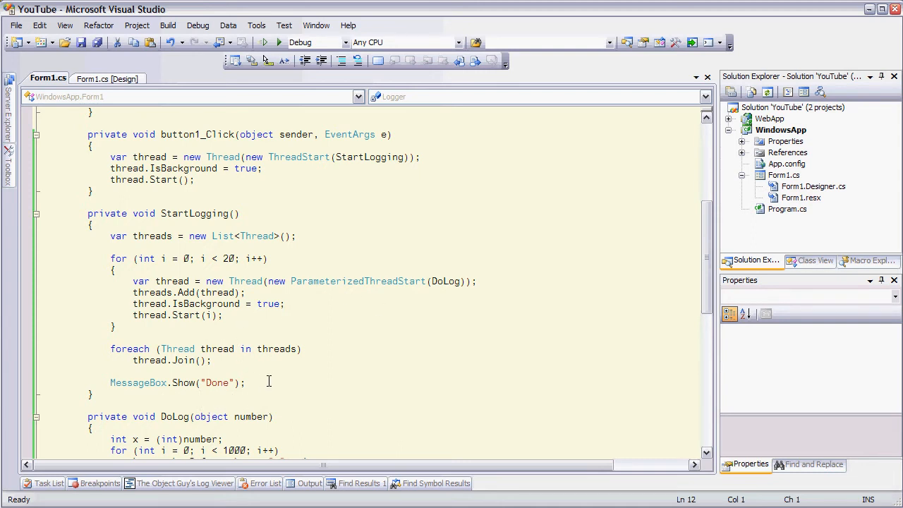
scroll("down", 3)
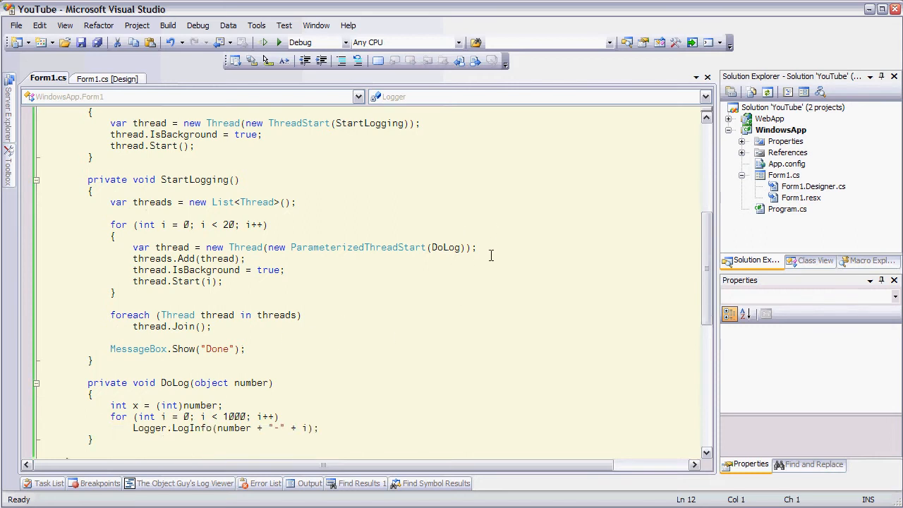
mouse_move(414, 359)
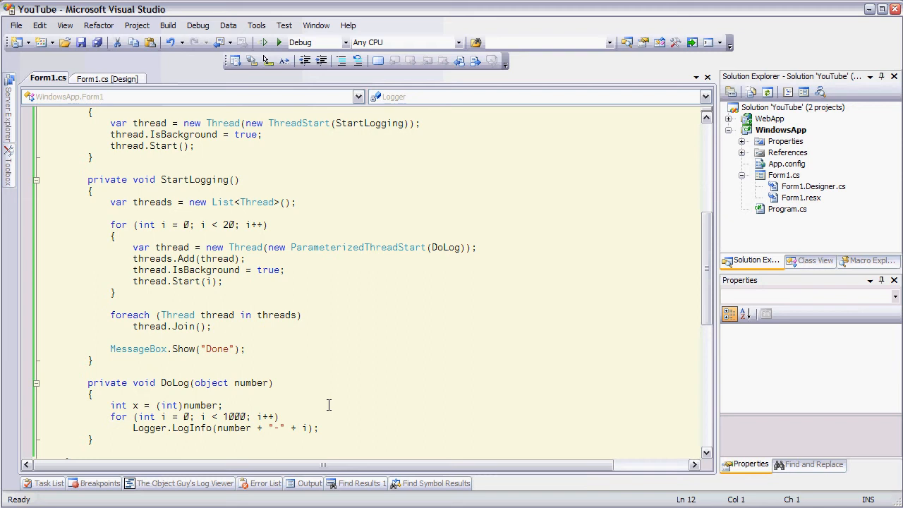
mouse_move(346, 378)
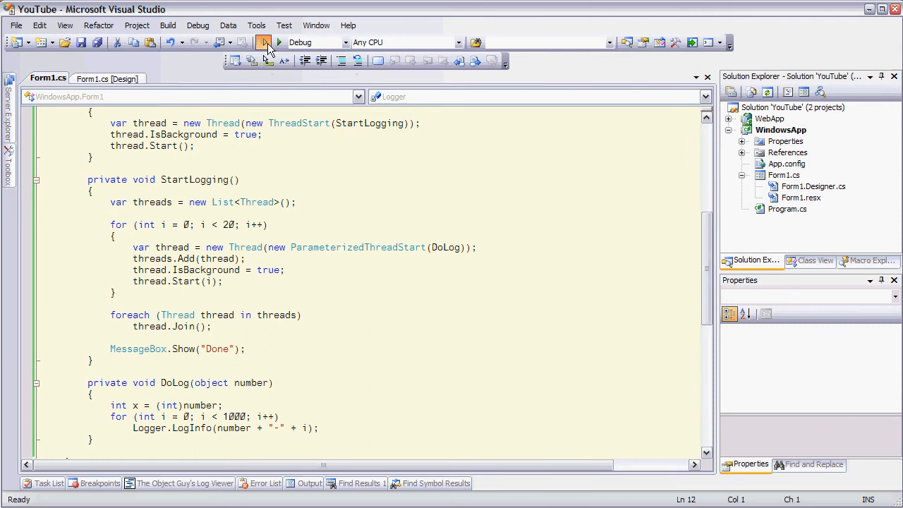
Run the app, start logging via button1, acknowledge Done and close Form1
left_click(278, 42)
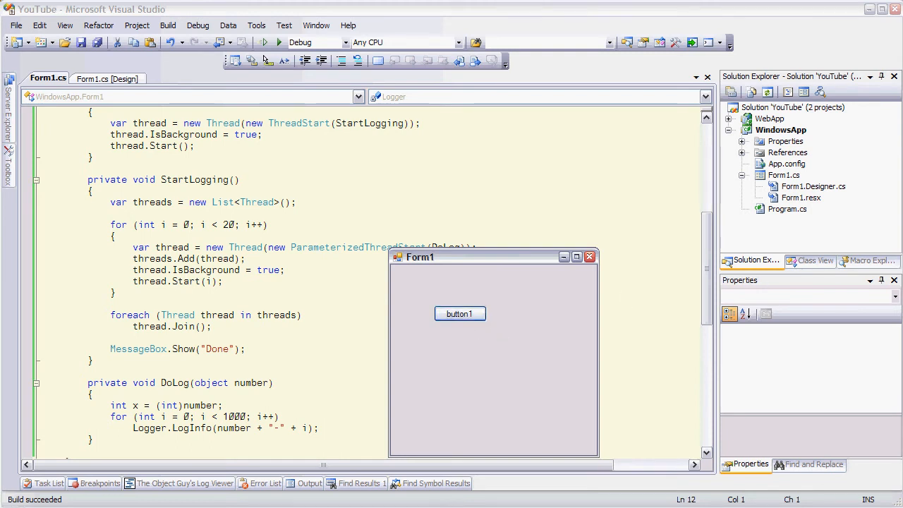
left_click(460, 313)
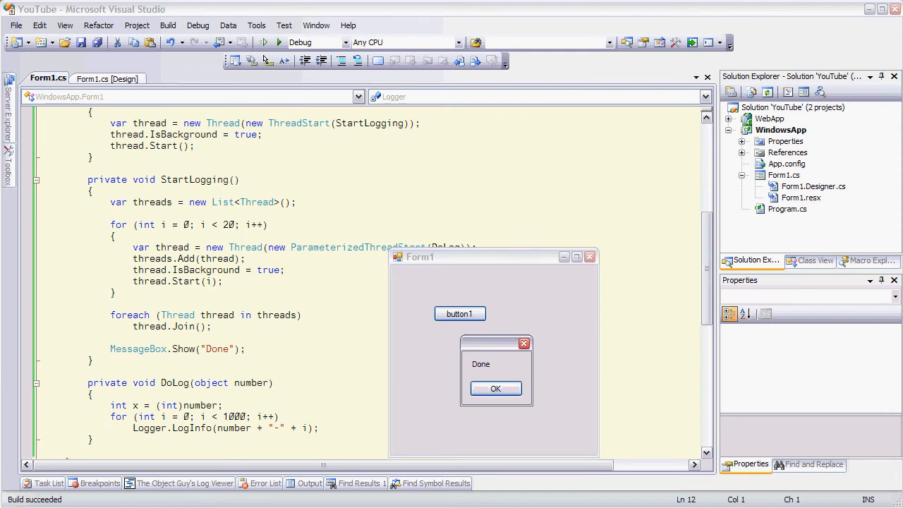
mouse_move(878, 209)
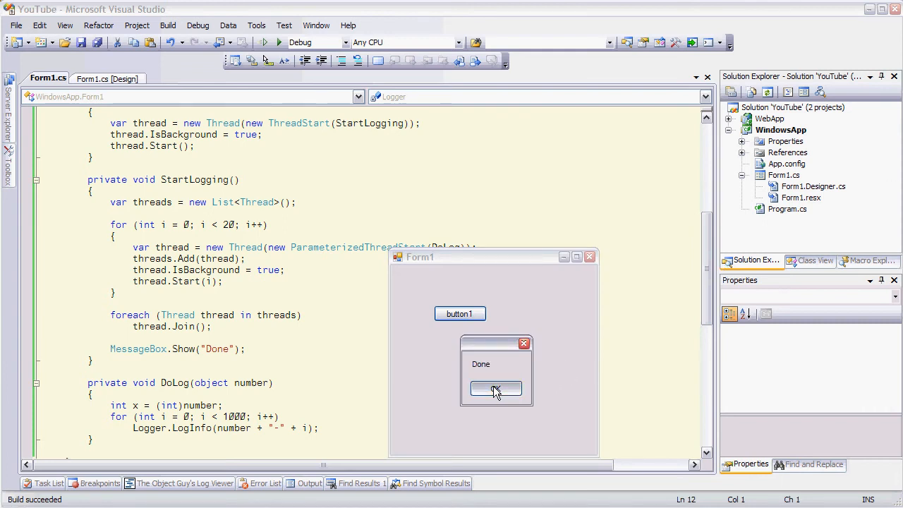
left_click(495, 389)
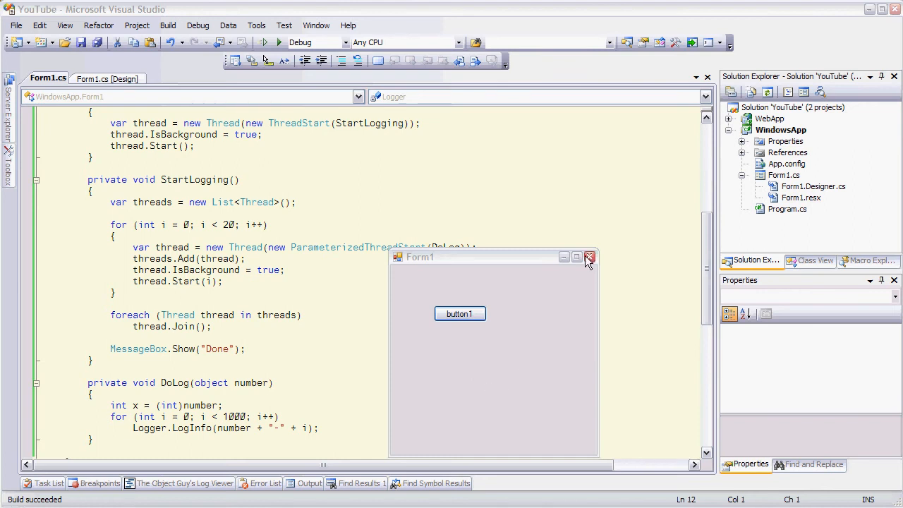
left_click(590, 257)
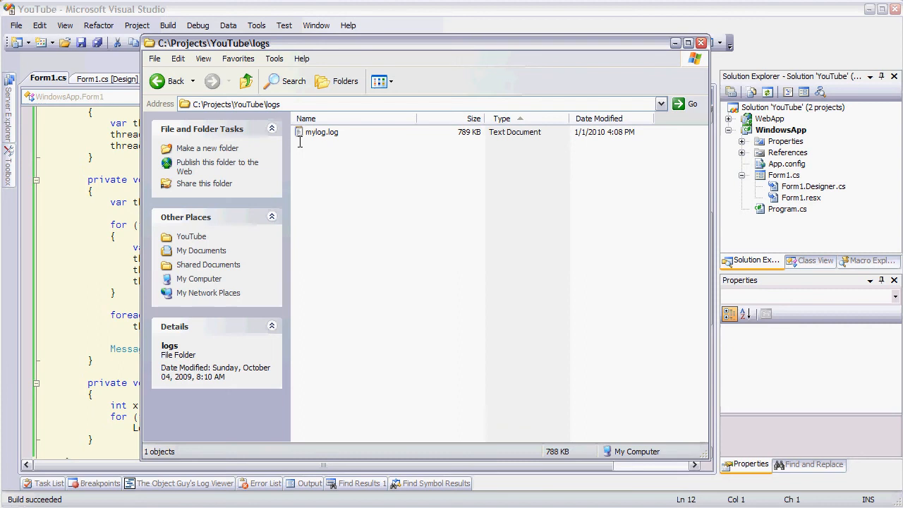
Open mylog.log (789 KB) from the logs folder
double_click(322, 133)
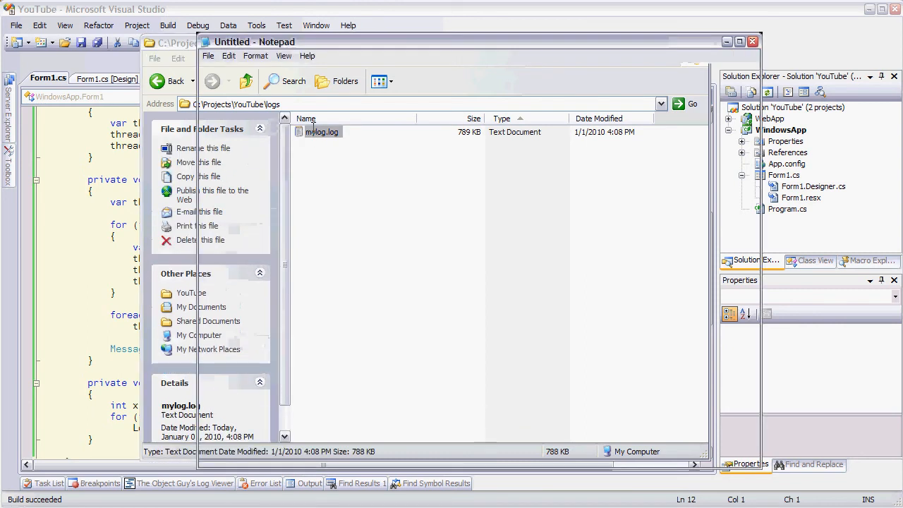
Review the interleaved thread entries in mylog.log in Notepad
double_click(322, 133)
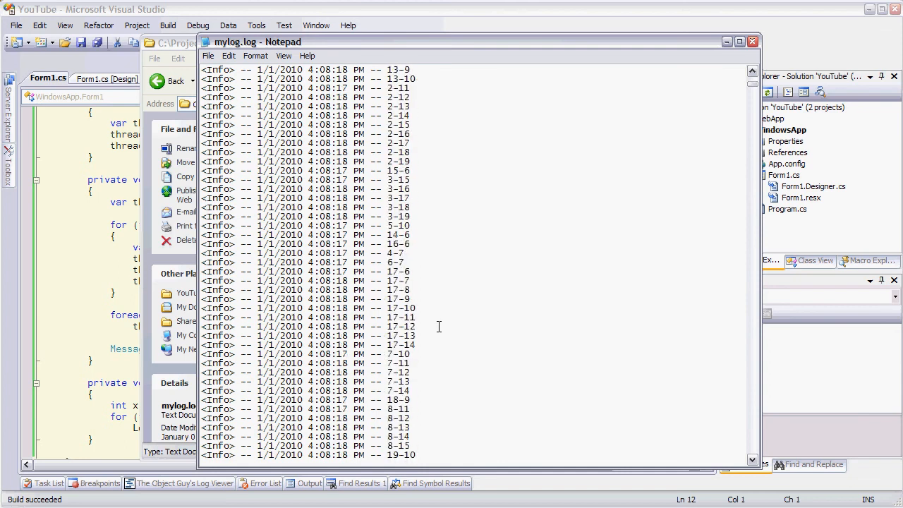
scroll("down", 3)
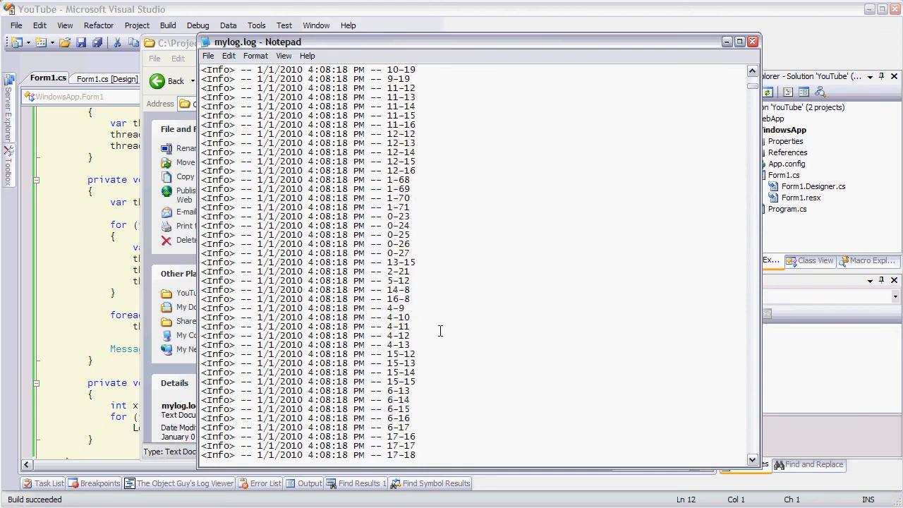
scroll("down", 3)
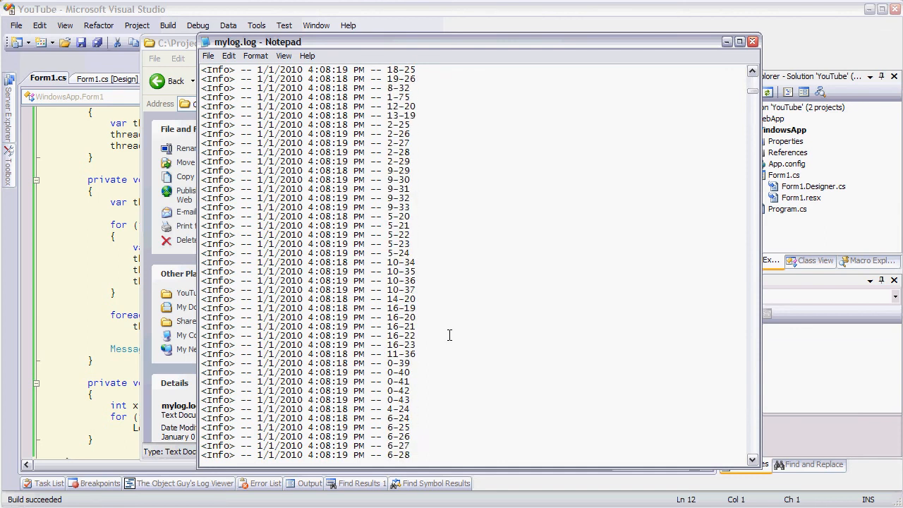
scroll("down", 3)
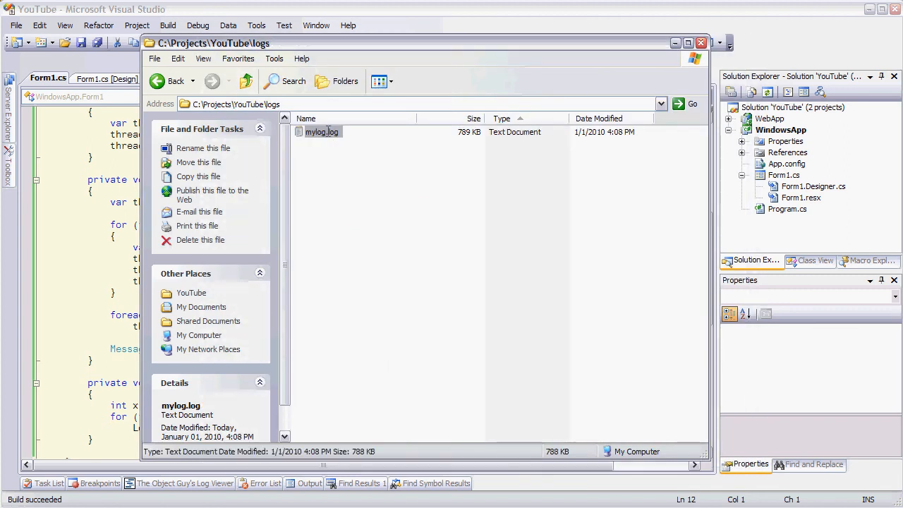
Delete mylog.log so the logs folder is empty
right_click(322, 132)
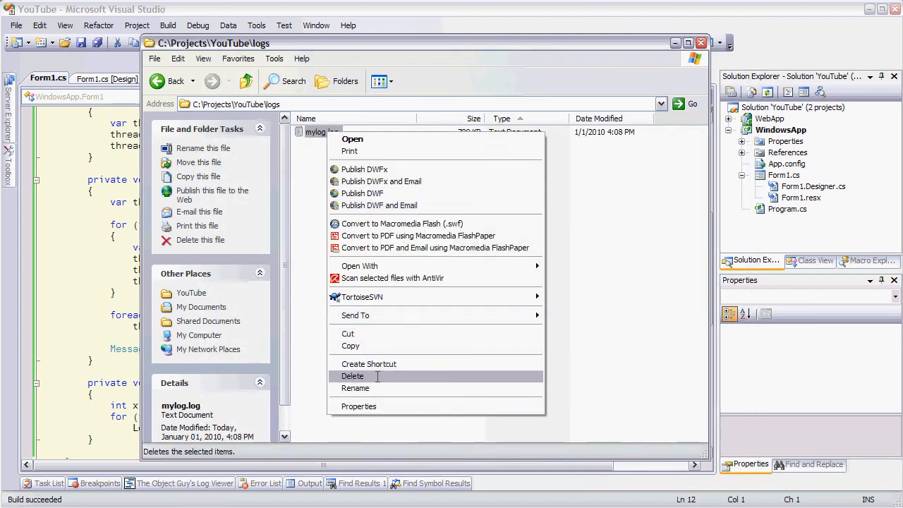
left_click(353, 375)
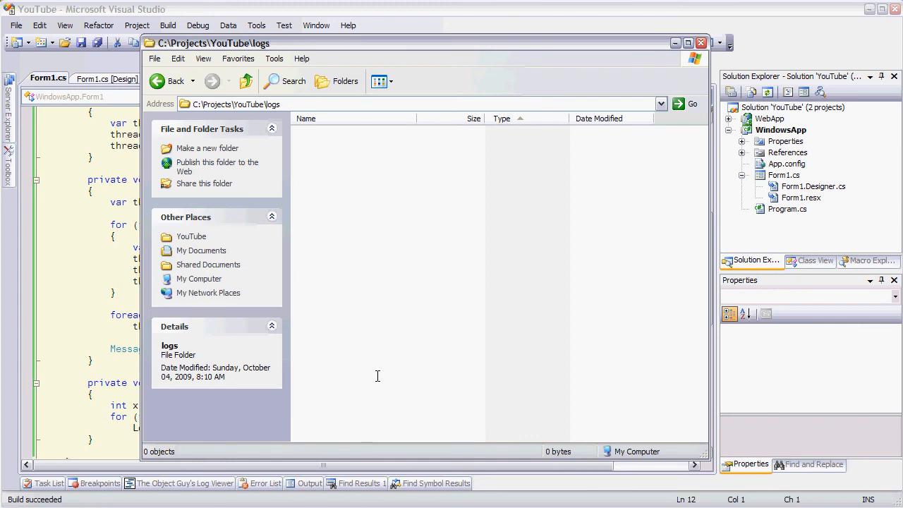
mouse_move(563, 34)
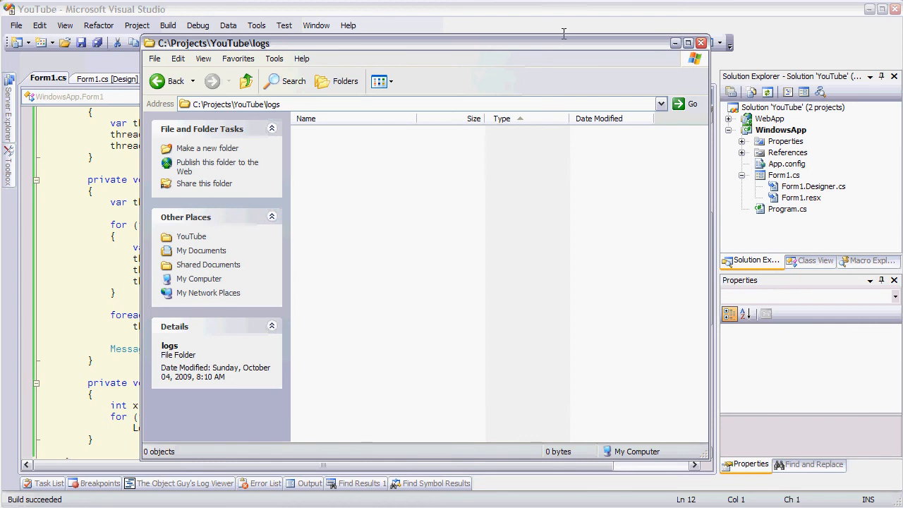
Change the logger field to new AsyncLogger(new FileLogger(...)) and start the app again
left_click(700, 42)
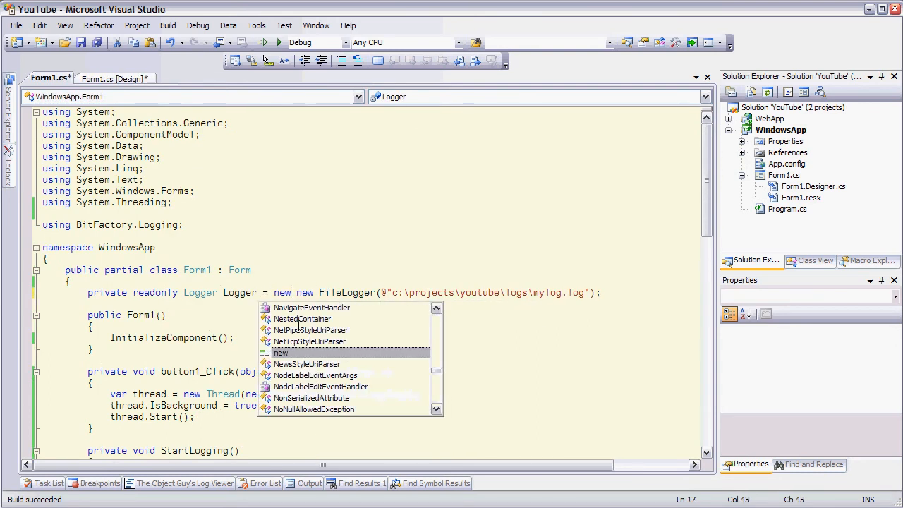
type("Async")
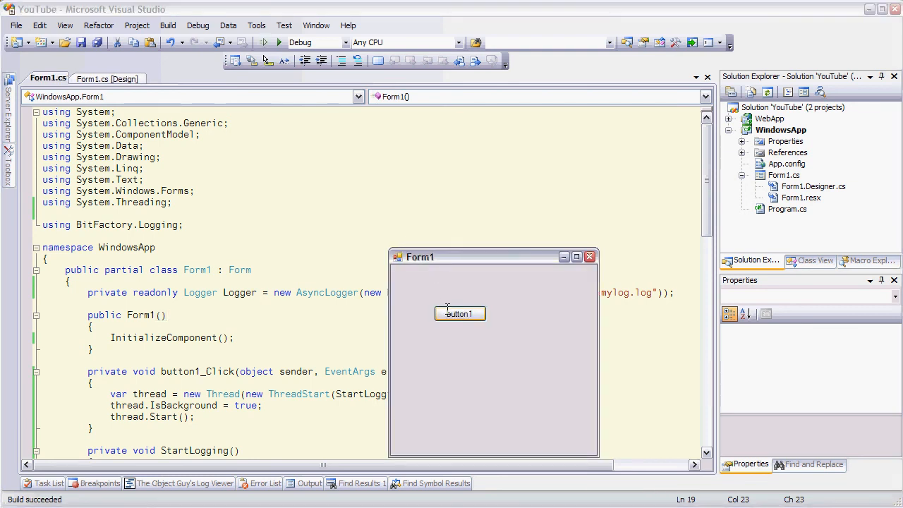
Run the logging again with AsyncLogger via button1 and acknowledge the Done message
left_click(460, 314)
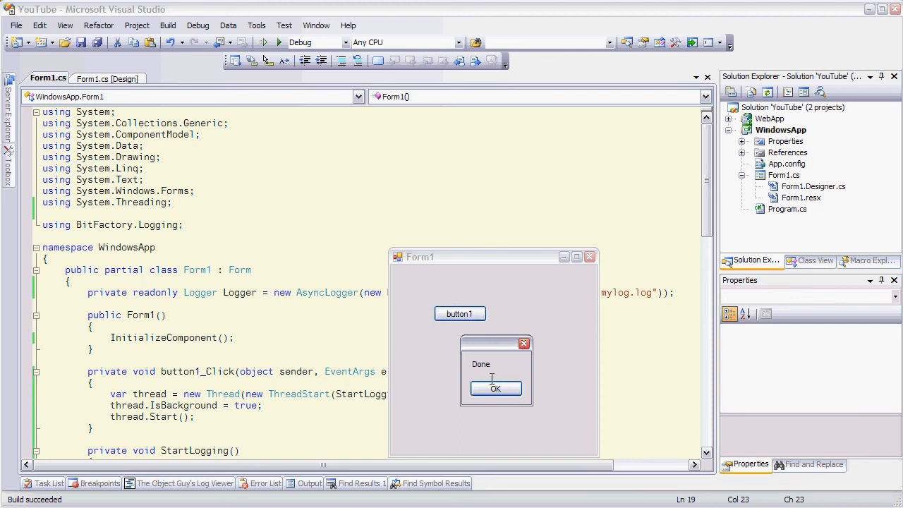
left_click(495, 390)
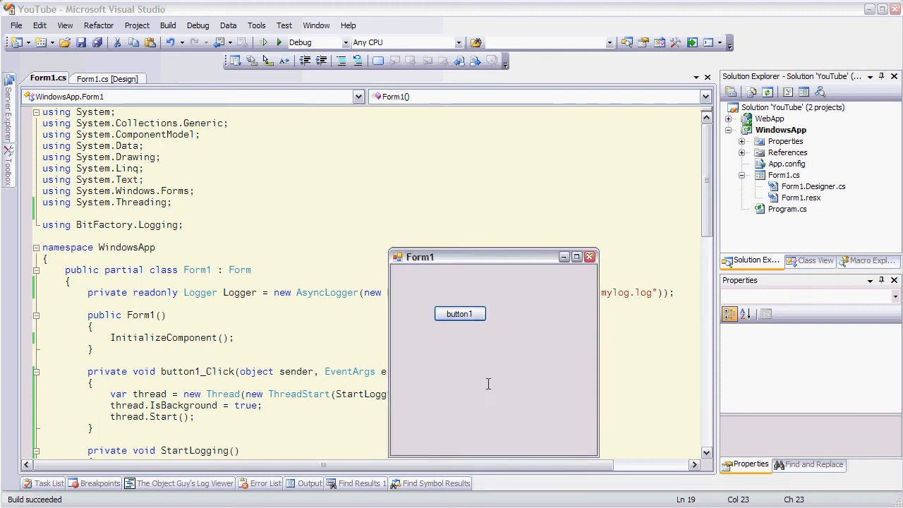